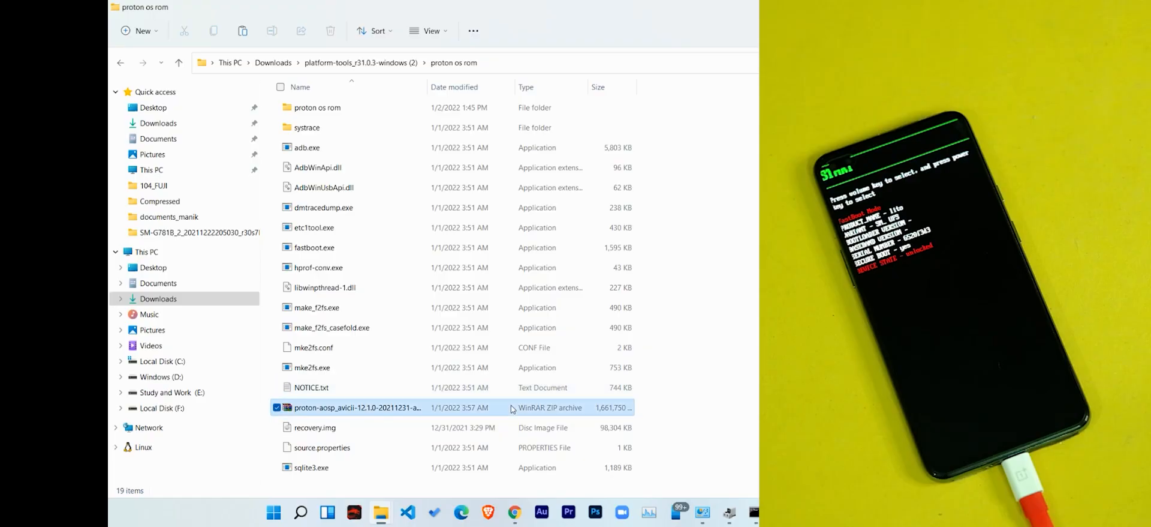
# Step: From the proton os rom folder, run fastboot devices and list phone 6520f3d3 in fastboot mode
pyautogui.click(315, 427)
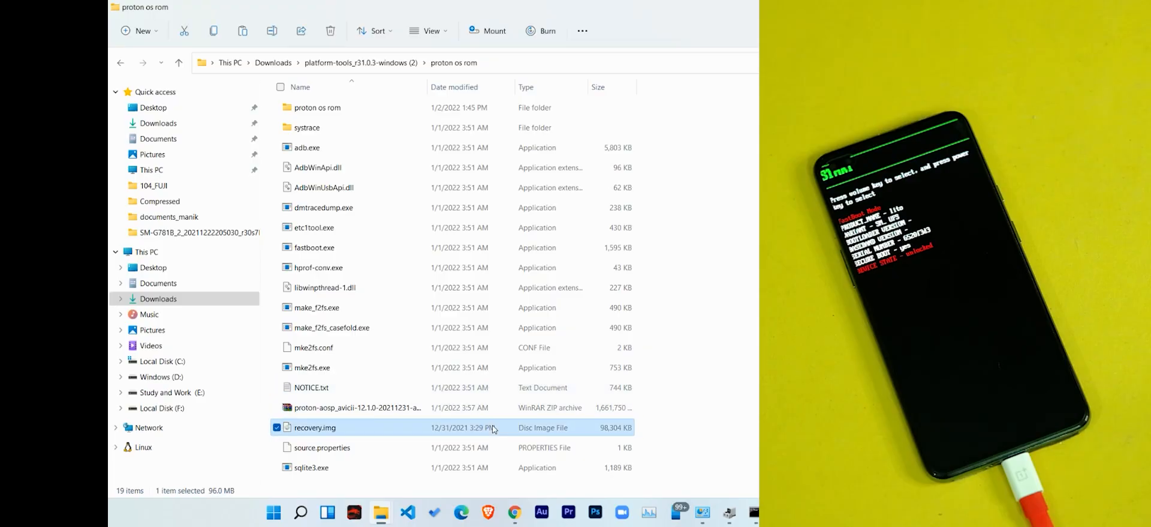
pyautogui.click(331, 62)
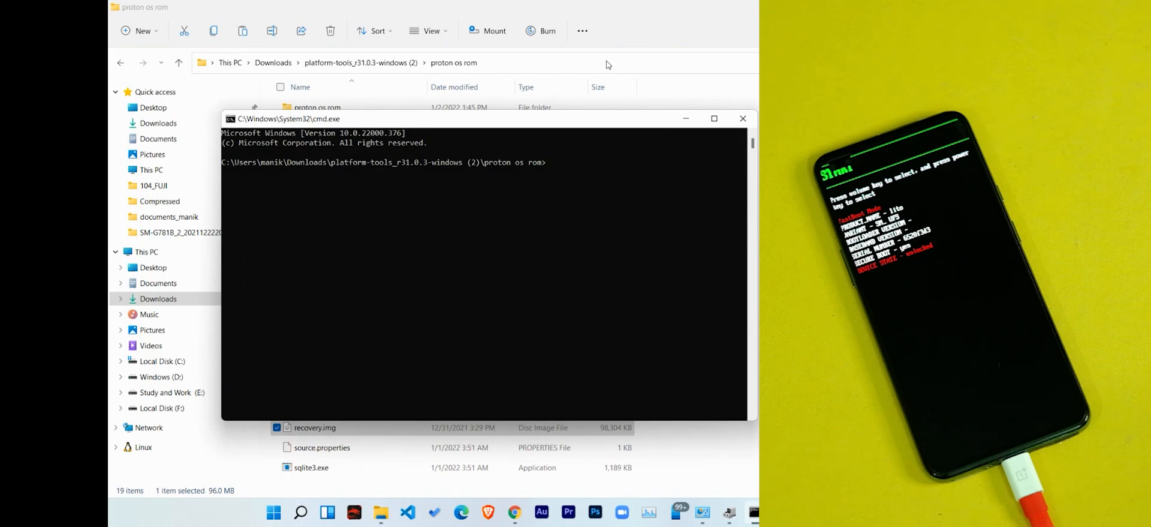
pyautogui.write('fastboot')
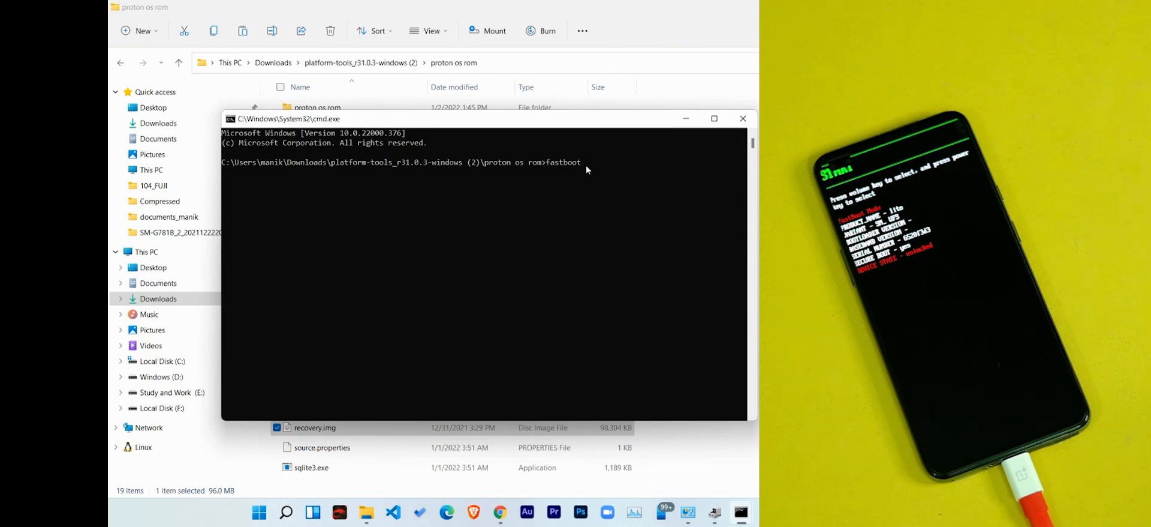
pyautogui.write('devices')
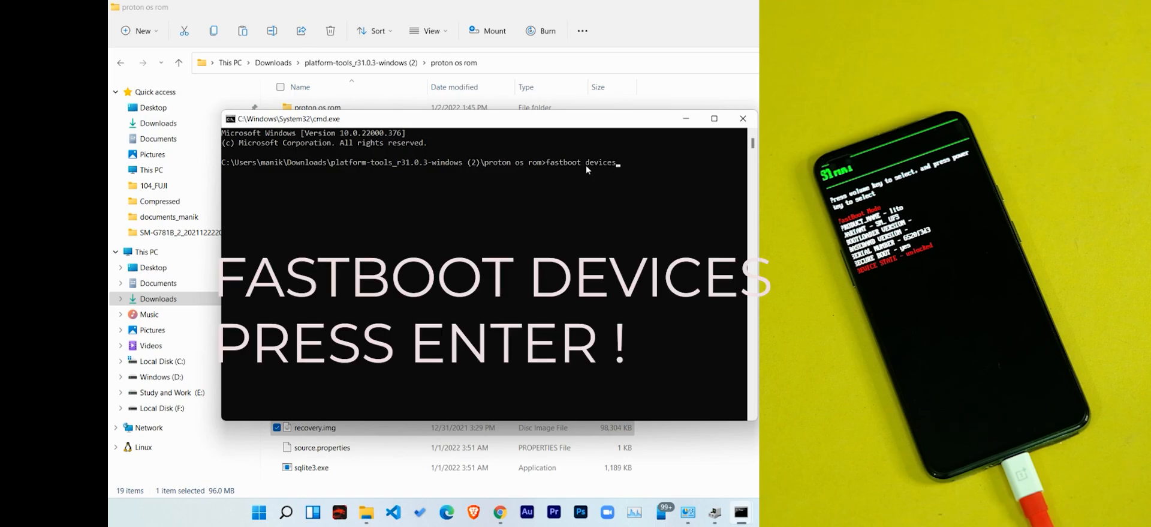
pyautogui.press('Return')
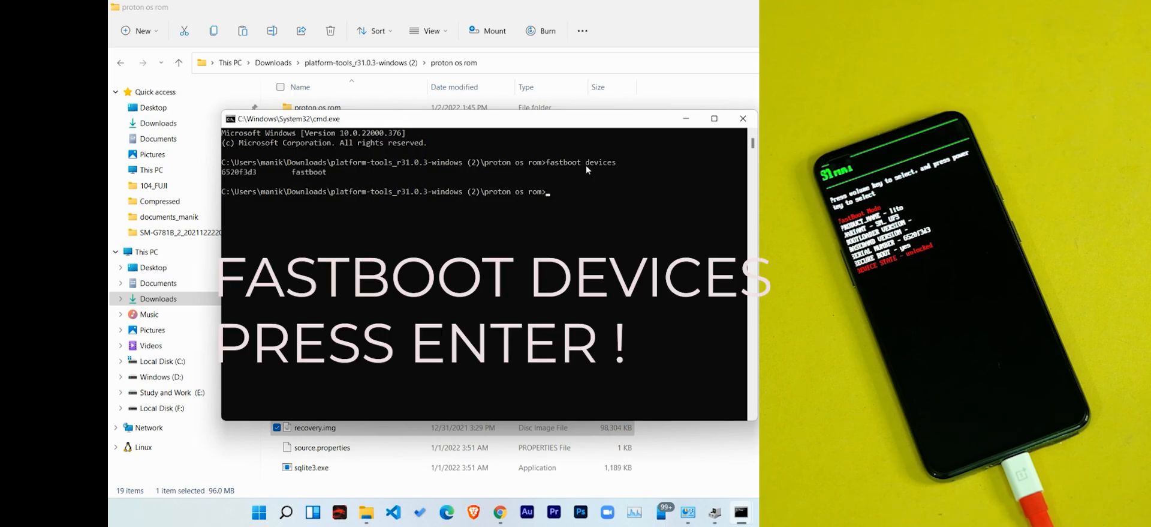
pyautogui.moveTo(109, 155)
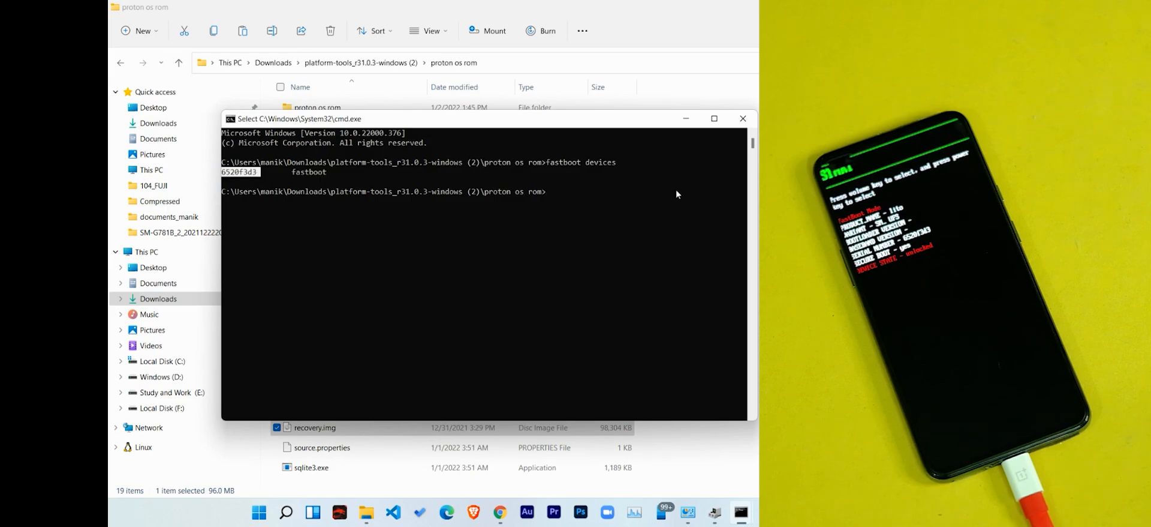
# Step: Run fastboot boot recovery.img, sending the 98304 KB image to boot the phone
pyautogui.write('fast')
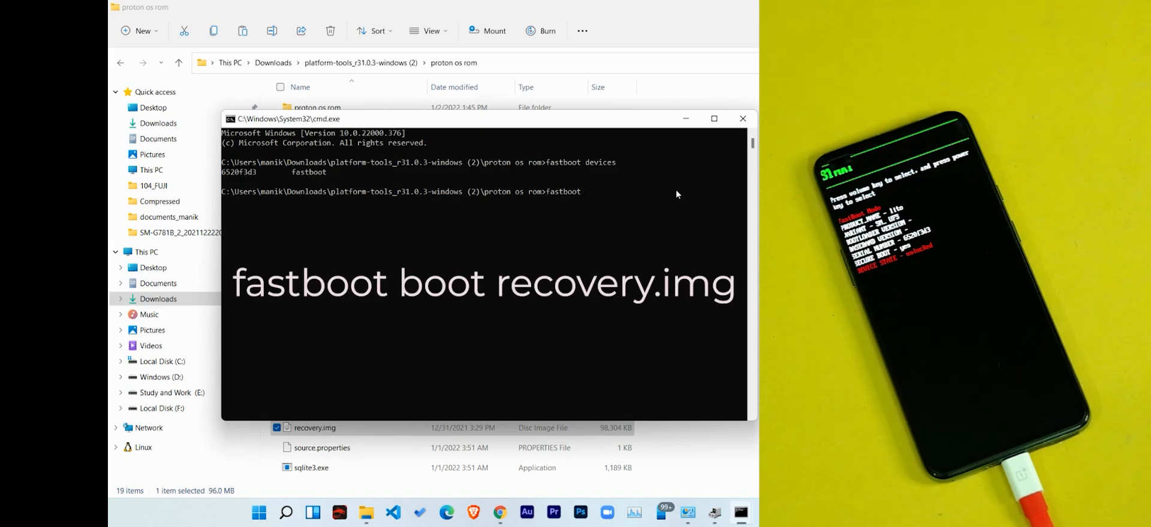
pyautogui.write('boot recovery.')
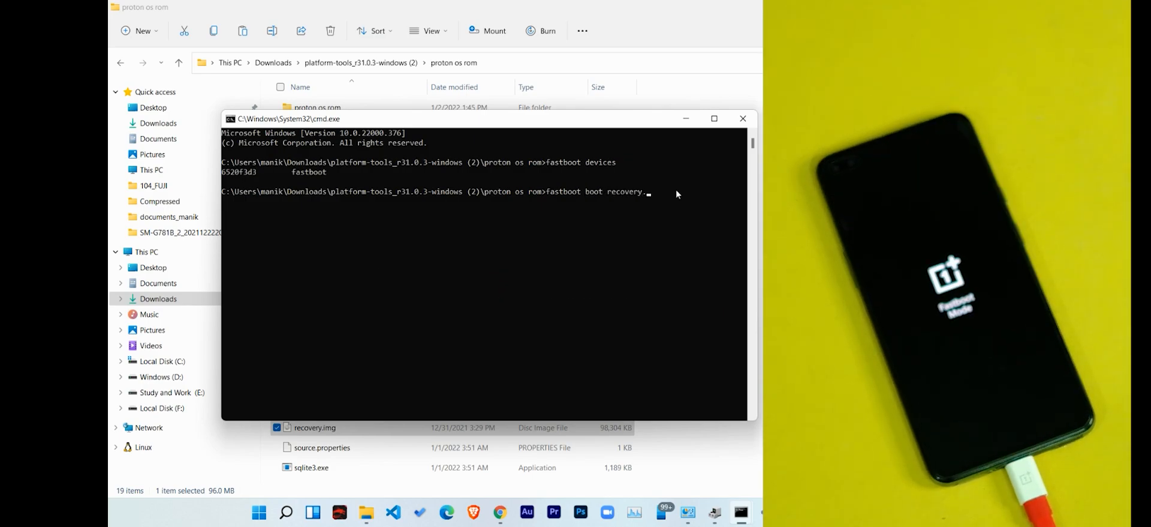
pyautogui.write('img')
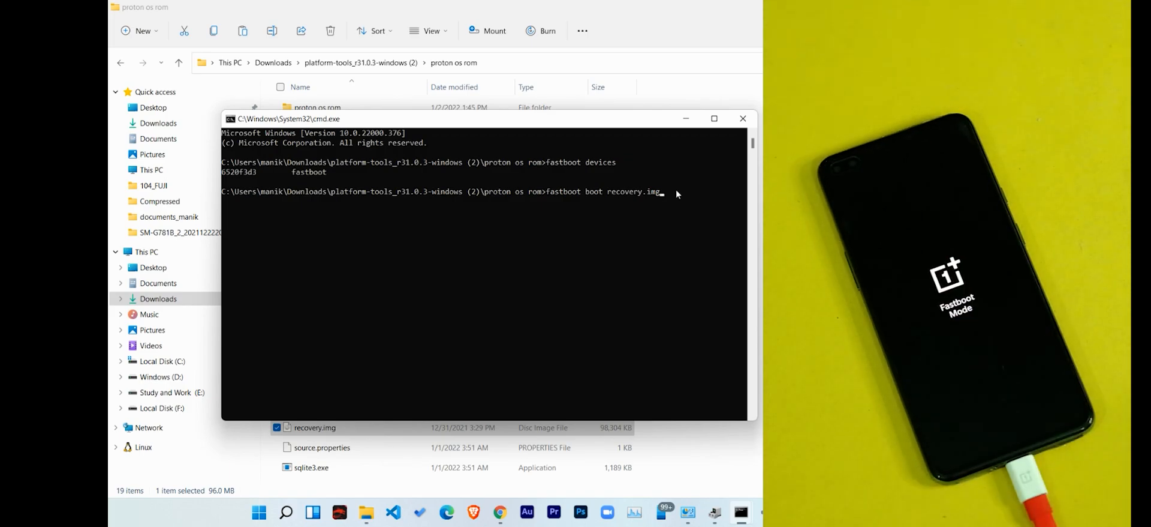
pyautogui.press('Return')
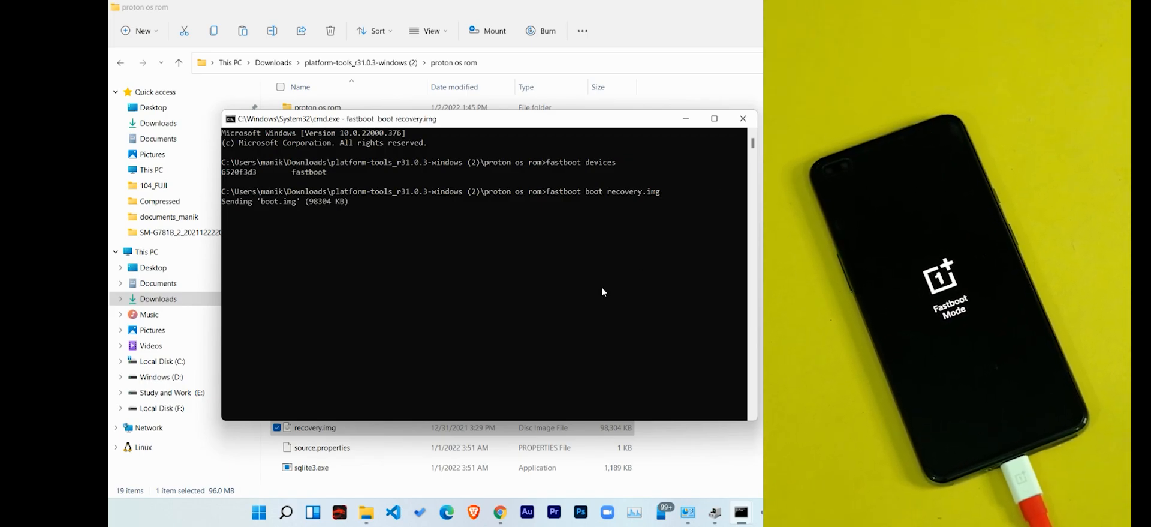